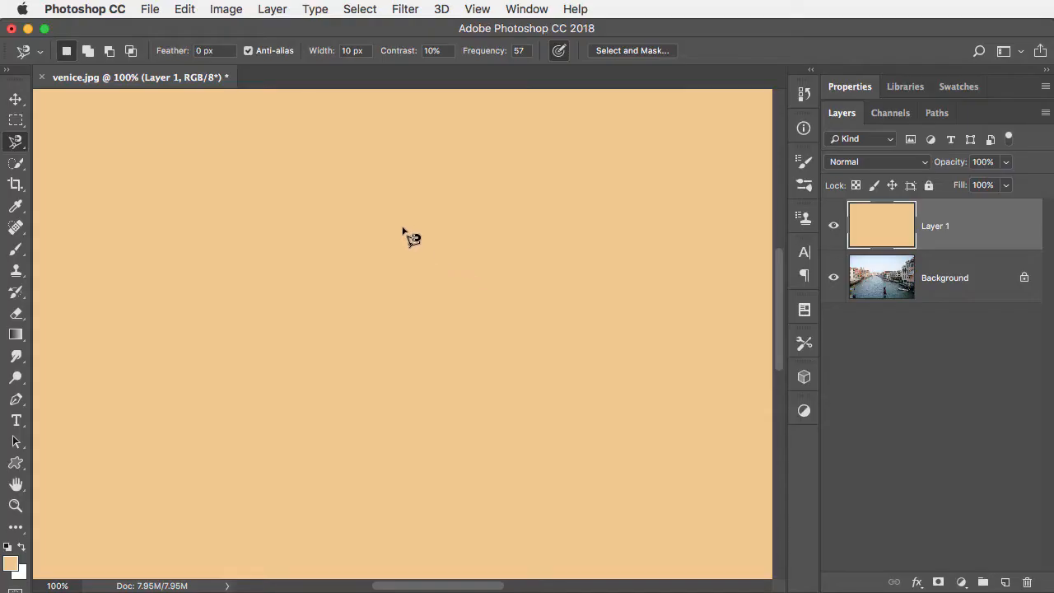
pyautogui.moveTo(299, 255)
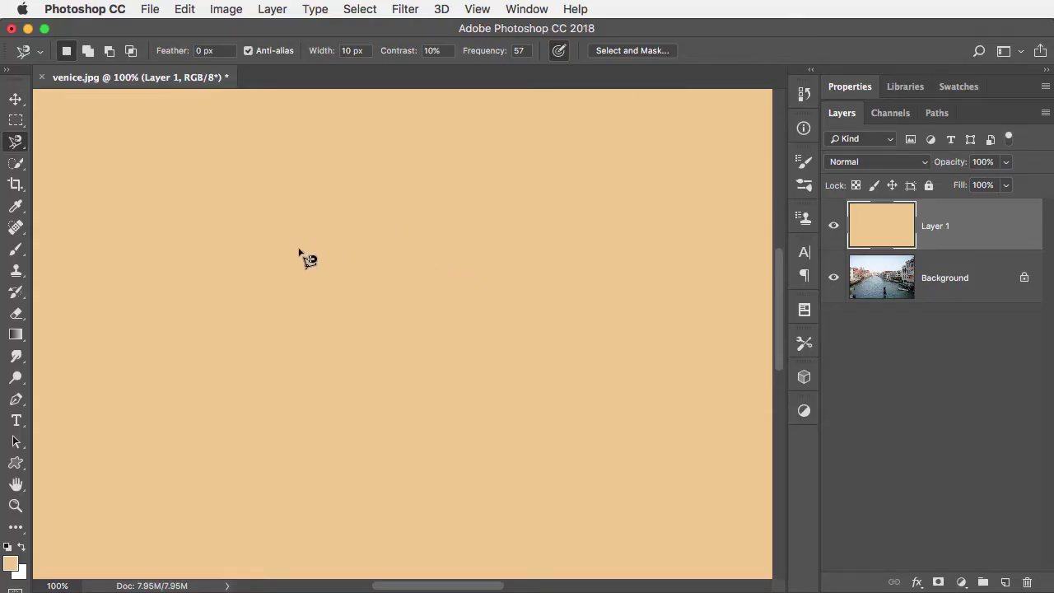
pyautogui.moveTo(277, 253)
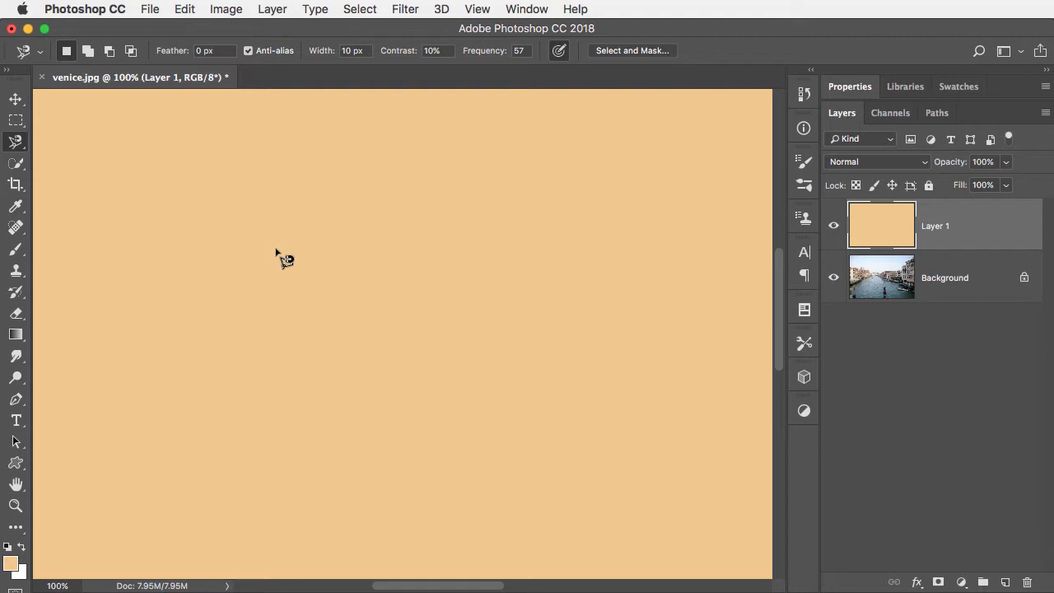
# Start the magnetic outline on the tan layer and pin two anchor points along its curve.
pyautogui.moveTo(273, 247); pyautogui.dragTo(379, 204)
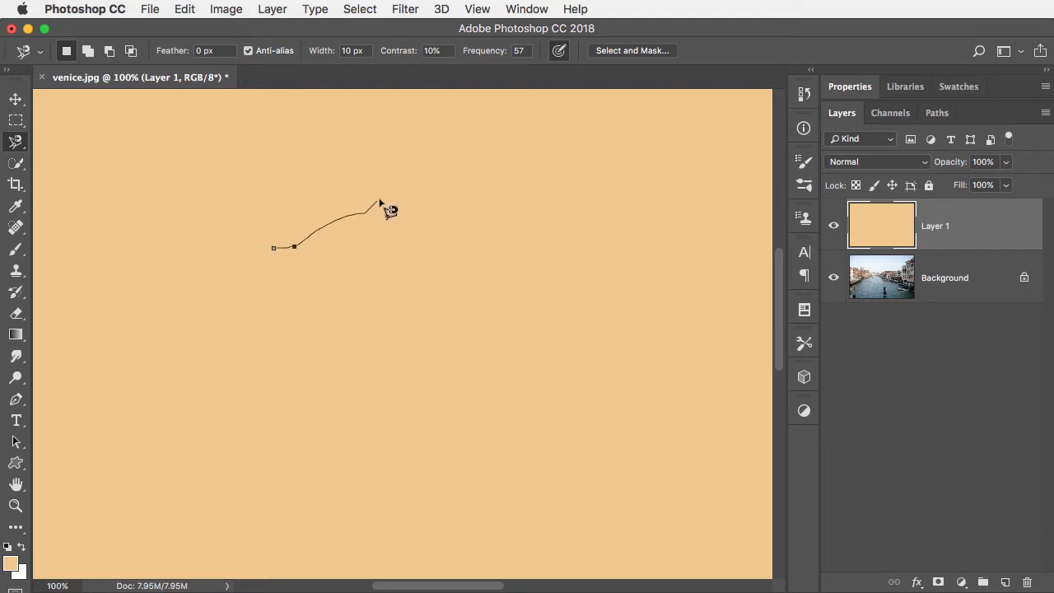
pyautogui.click(469, 247)
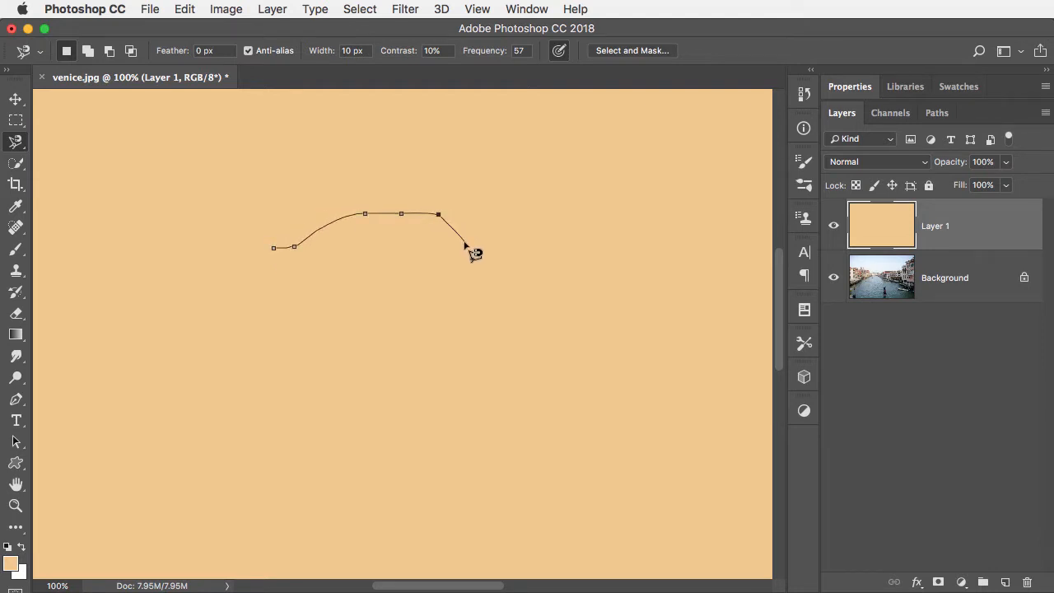
pyautogui.click(509, 230)
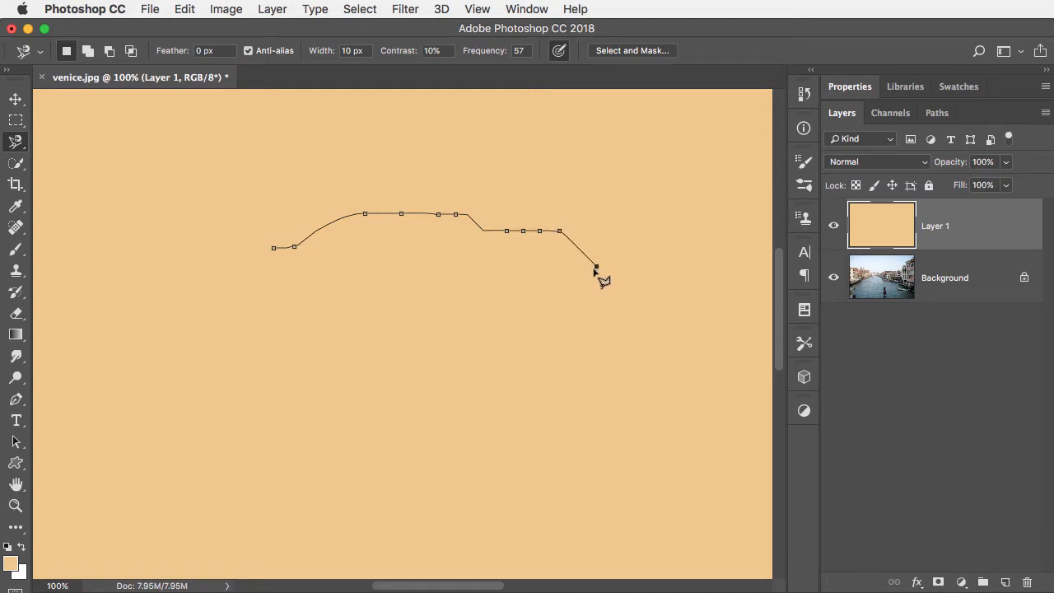
# Add a straight-edged spike from the outline's end down to a lower corner.
pyautogui.click(556, 367)
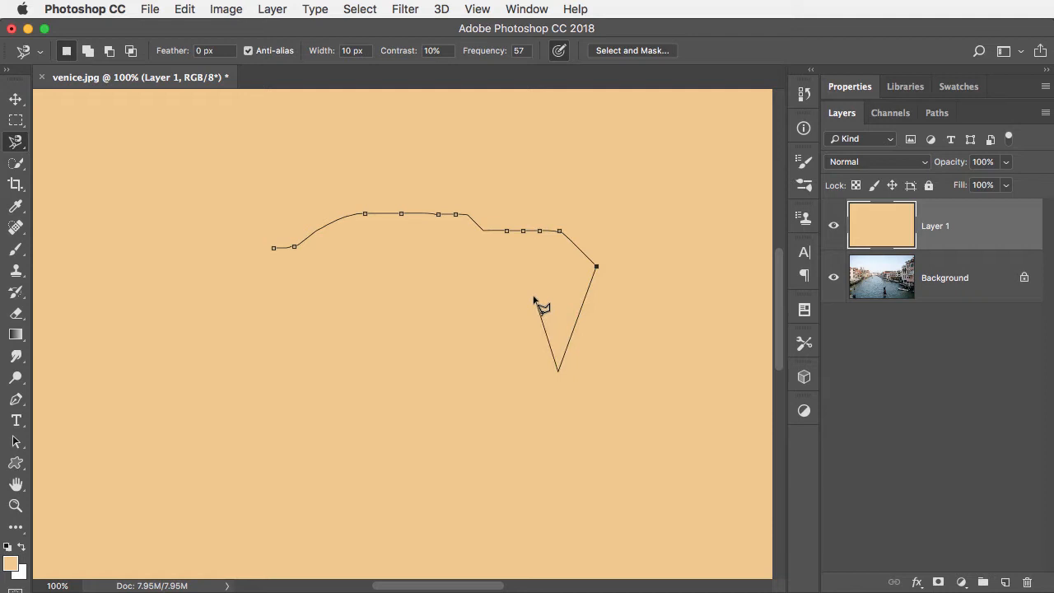
pyautogui.click(438, 389)
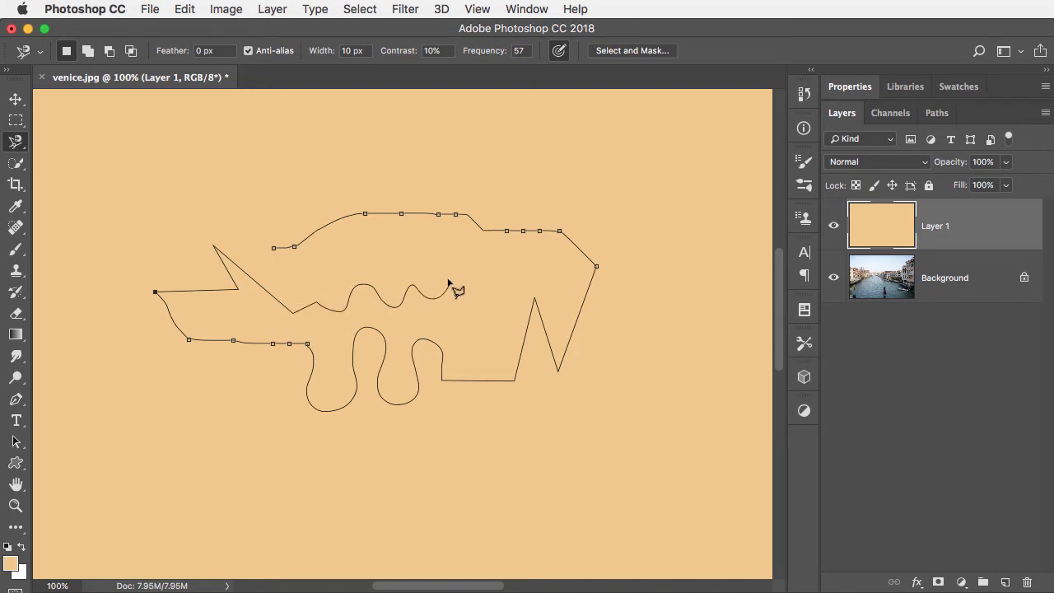
pyautogui.moveTo(452, 266)
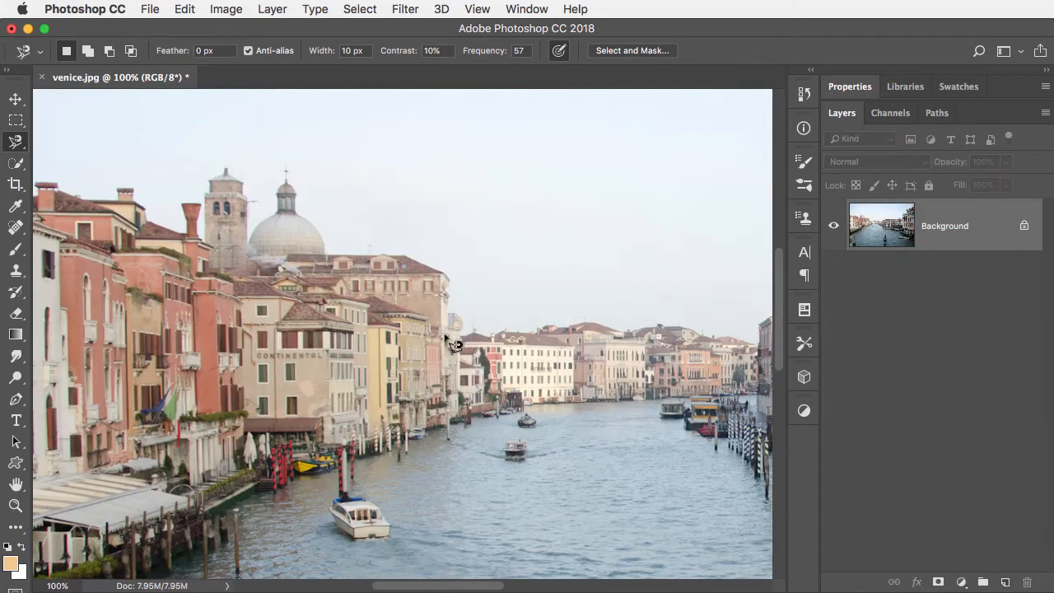
pyautogui.moveTo(257, 247)
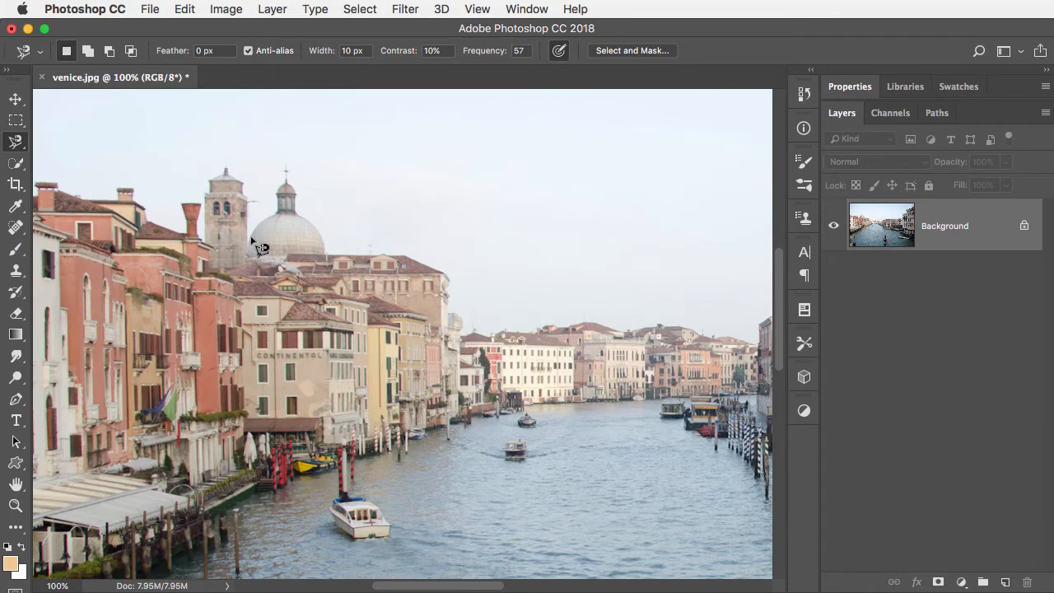
pyautogui.moveTo(283, 224)
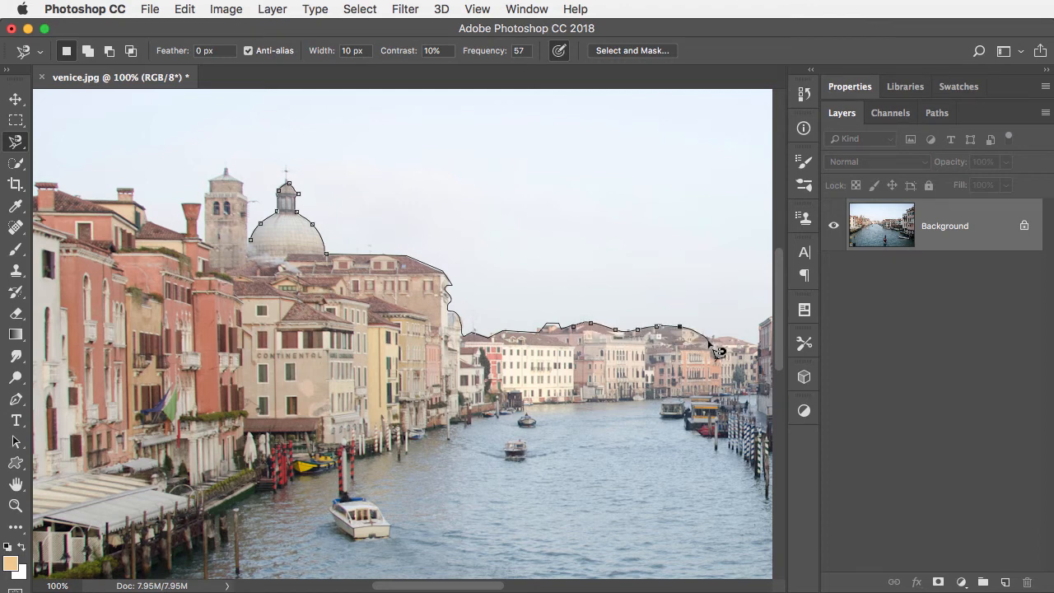
# Abandon the brief magnetic trace along the skyline, leaving only the Venice photo.
pyautogui.click(766, 354)
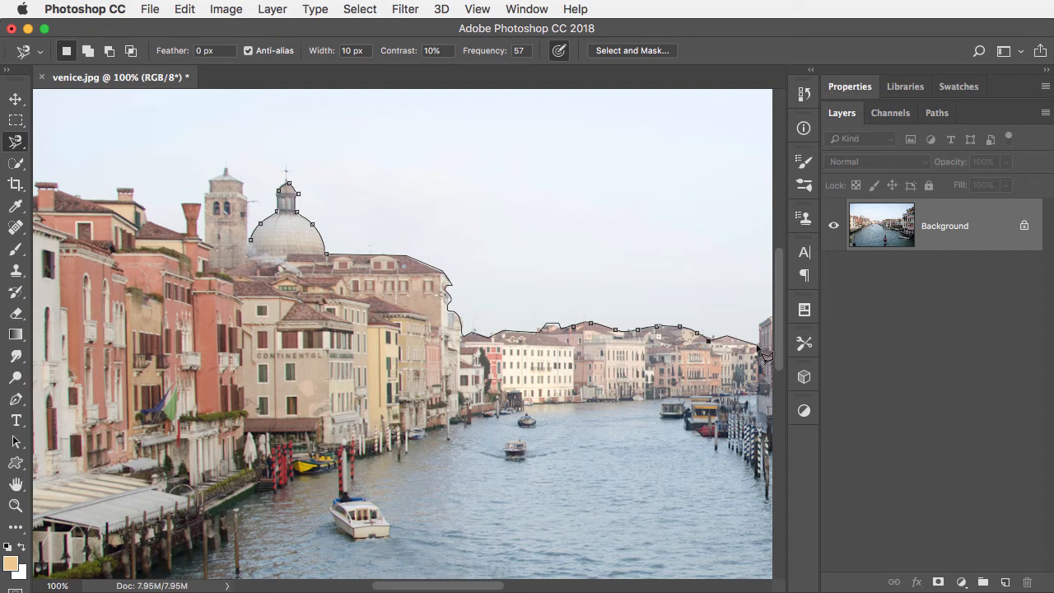